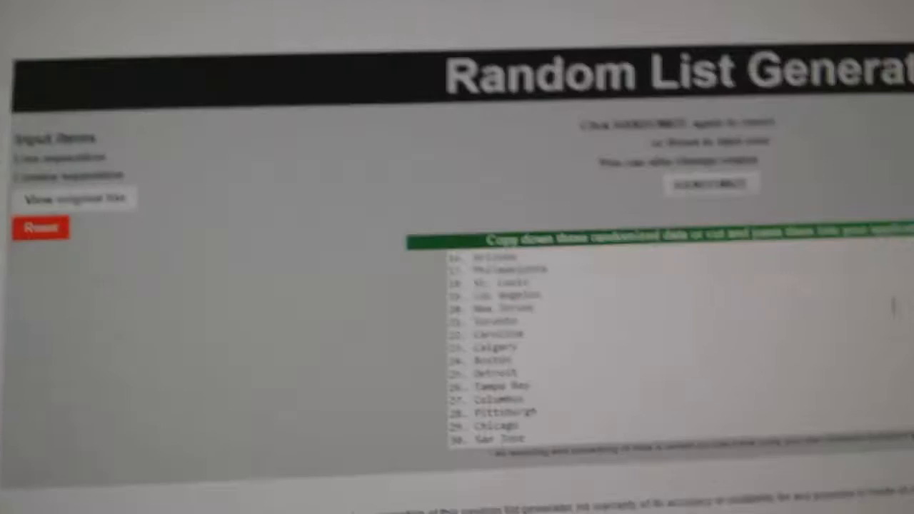
Reshuffle the hockey team list twice, ending Nashville-Minnesota-Anaheim, and select the output for copying
click(710, 183)
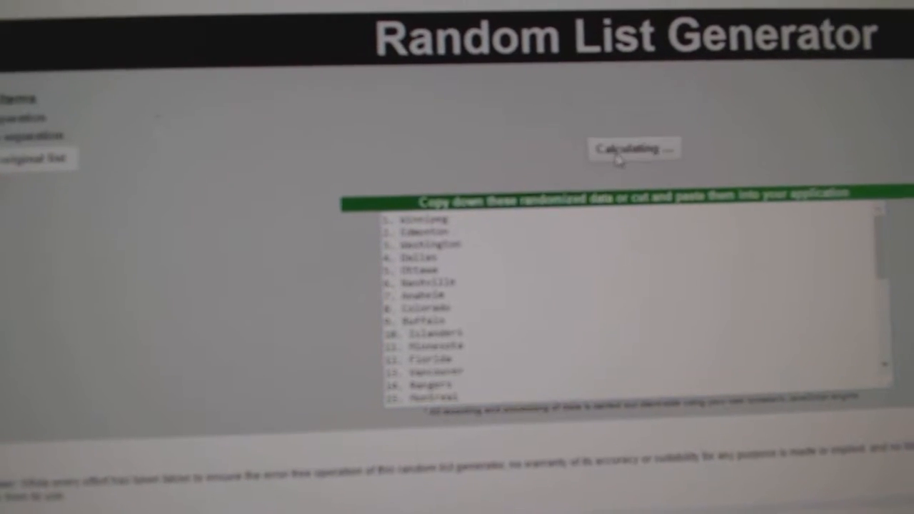
click(633, 149)
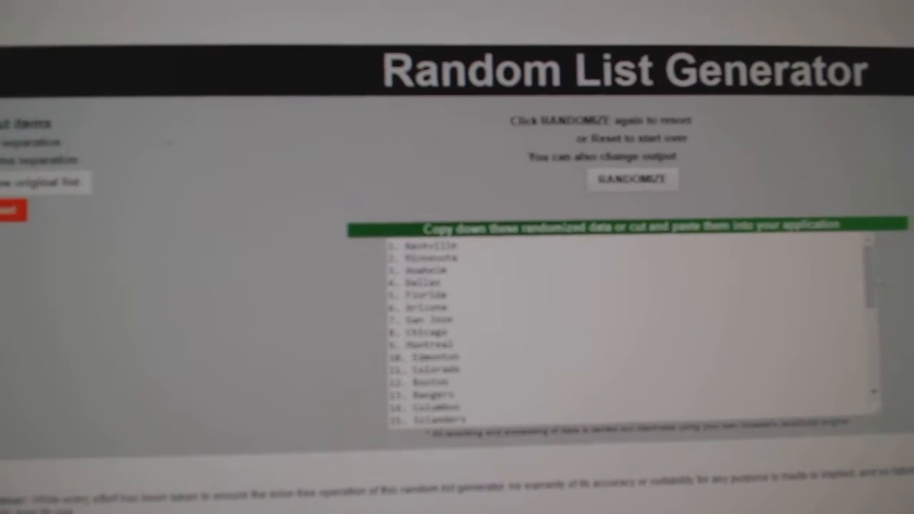
drag(389, 242, 457, 414)
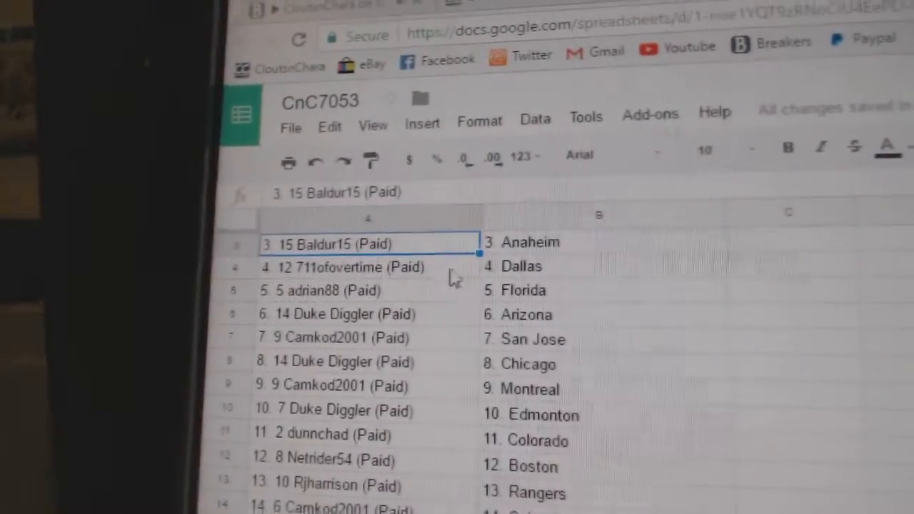
click(322, 291)
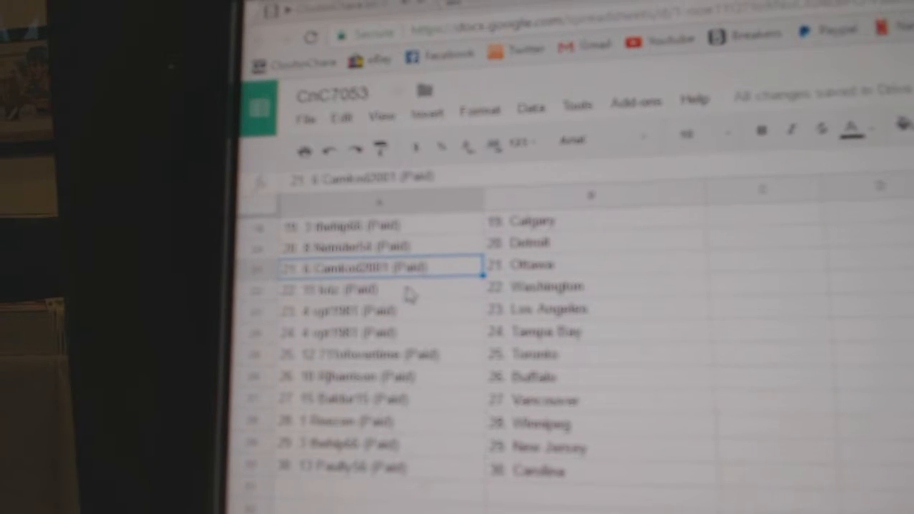
click(357, 291)
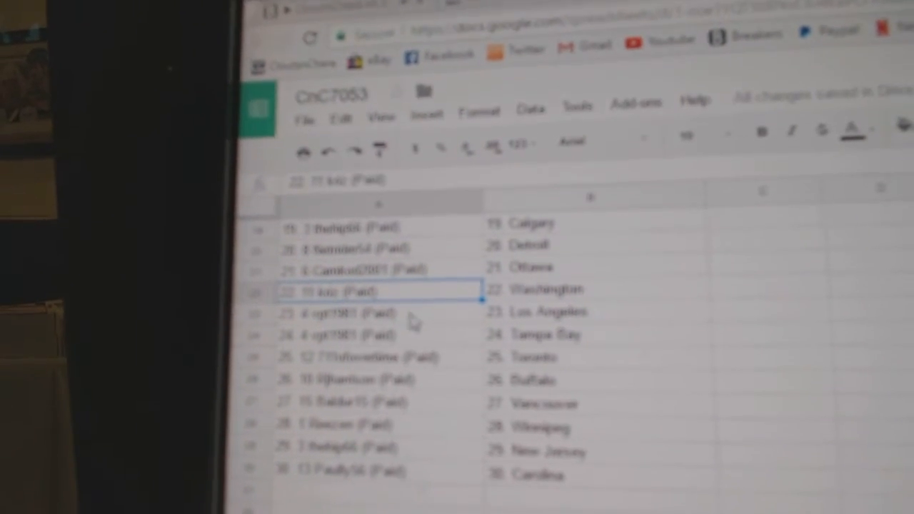
scroll(down, 3)
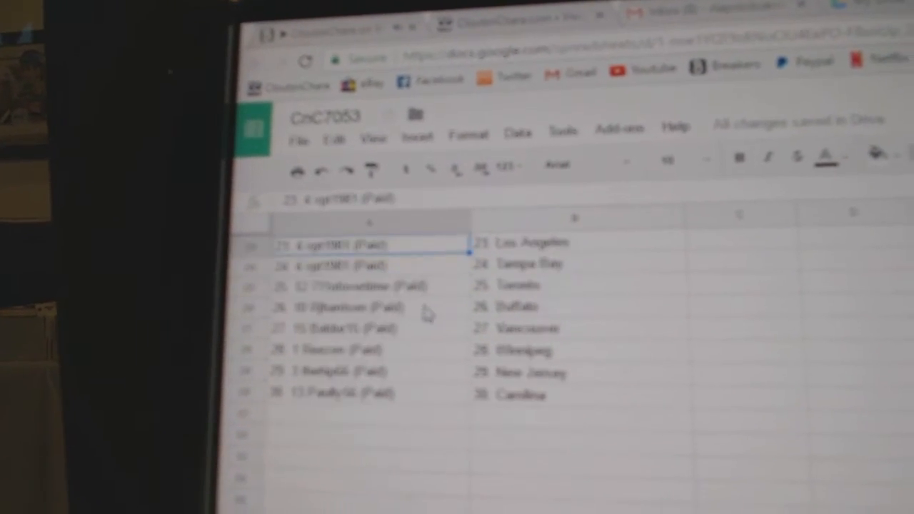
click(357, 286)
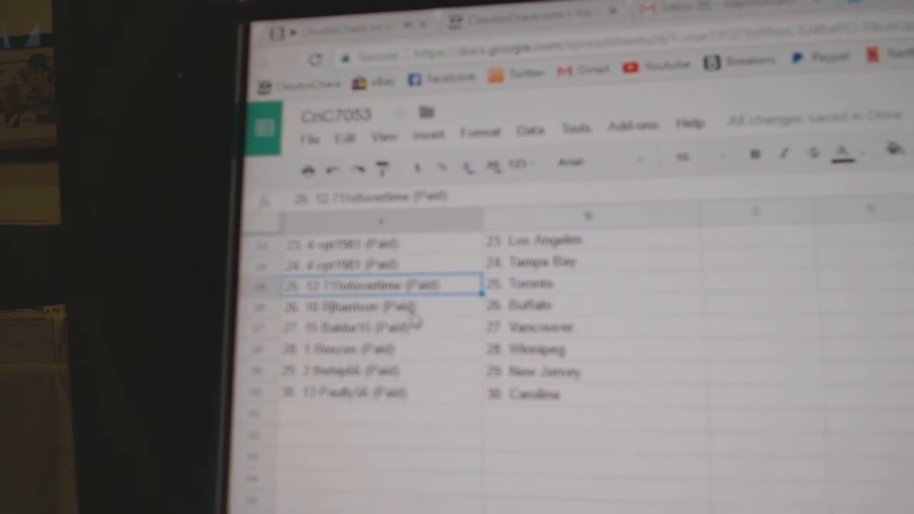